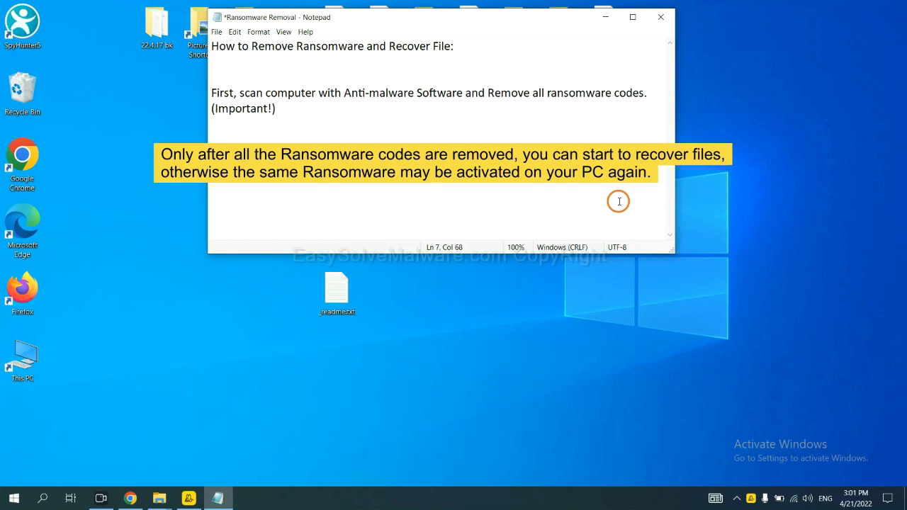
pyautogui.moveTo(460, 127)
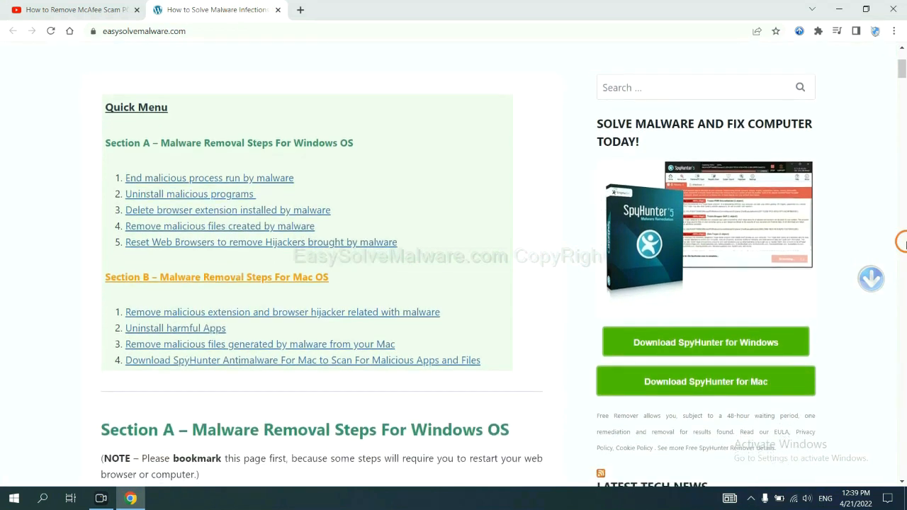
# - Download SpyHunter for Windows from the guide and run the downloaded installer
pyautogui.scroll(-3)
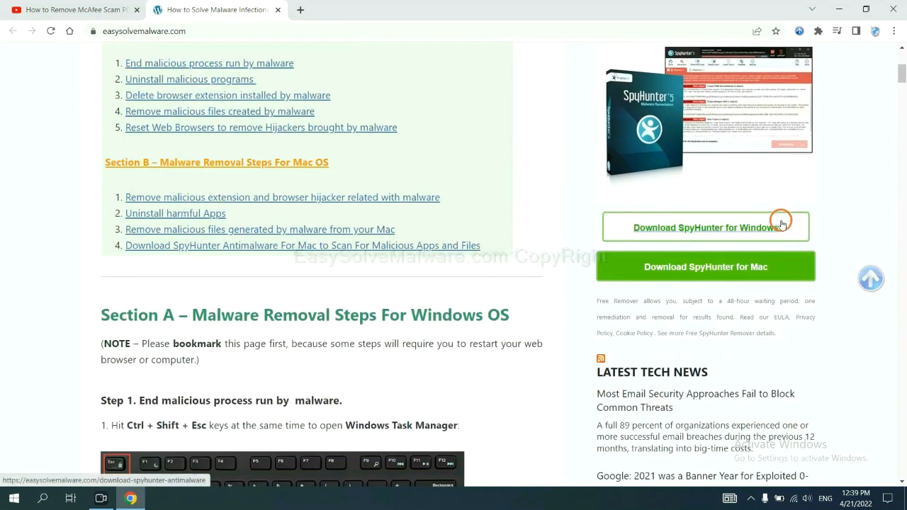
pyautogui.click(706, 227)
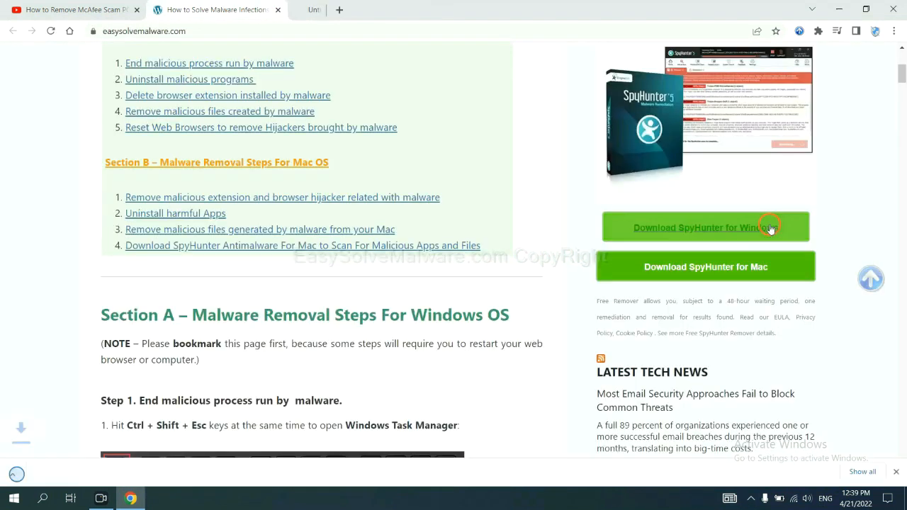
pyautogui.click(706, 227)
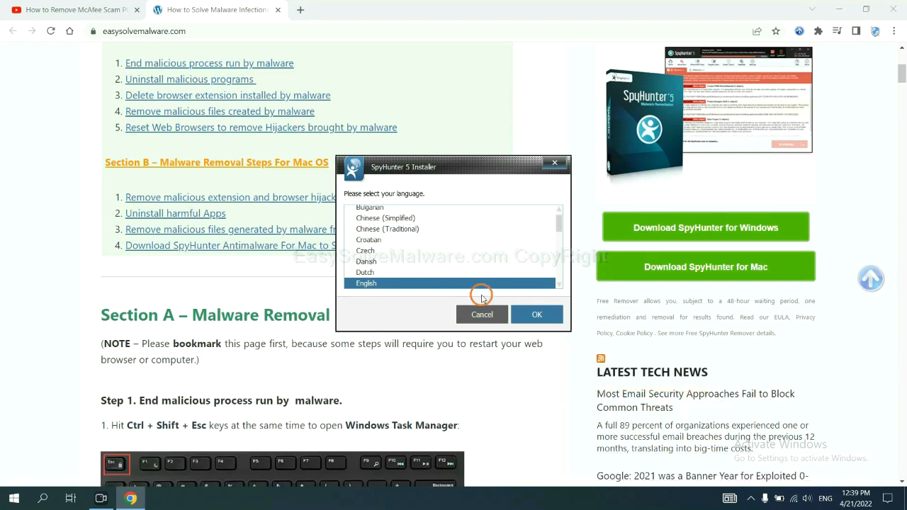
# - Choose English, accept the EULA and Privacy Policy, and install SpyHunter 5
pyautogui.click(536, 314)
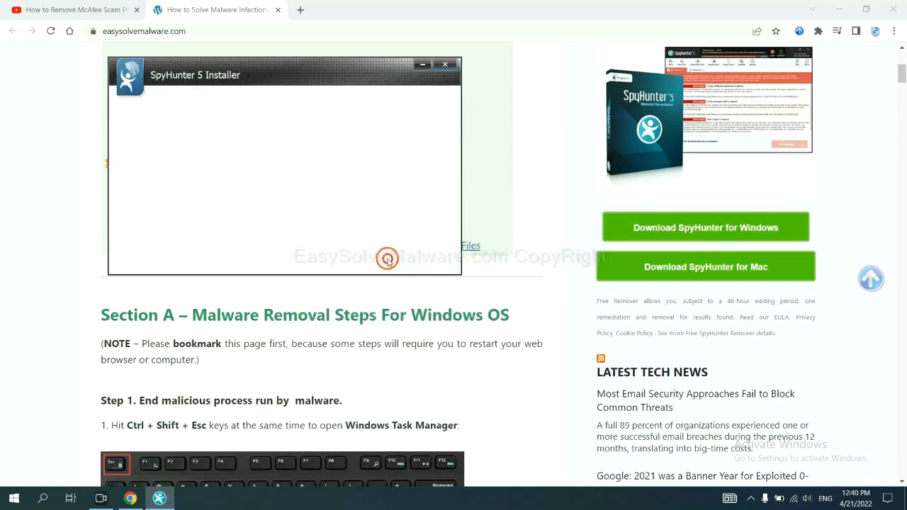
pyautogui.click(387, 258)
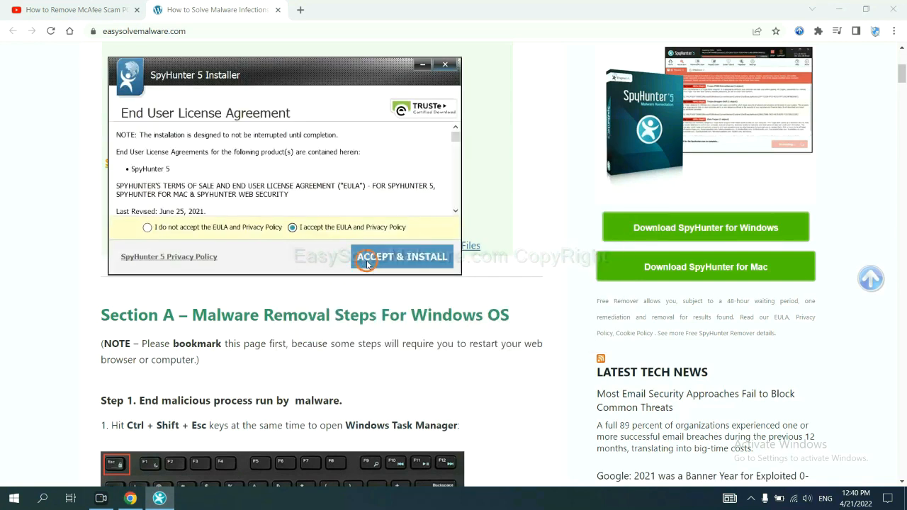
pyautogui.click(403, 257)
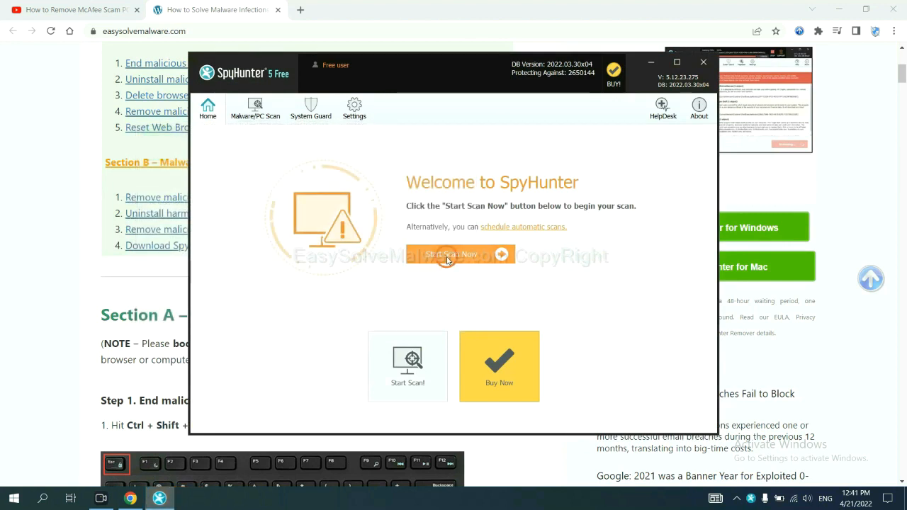
# - Run a SpyHunter scan, continue past Unknown Objects, and request the One-Time Fix
pyautogui.click(450, 255)
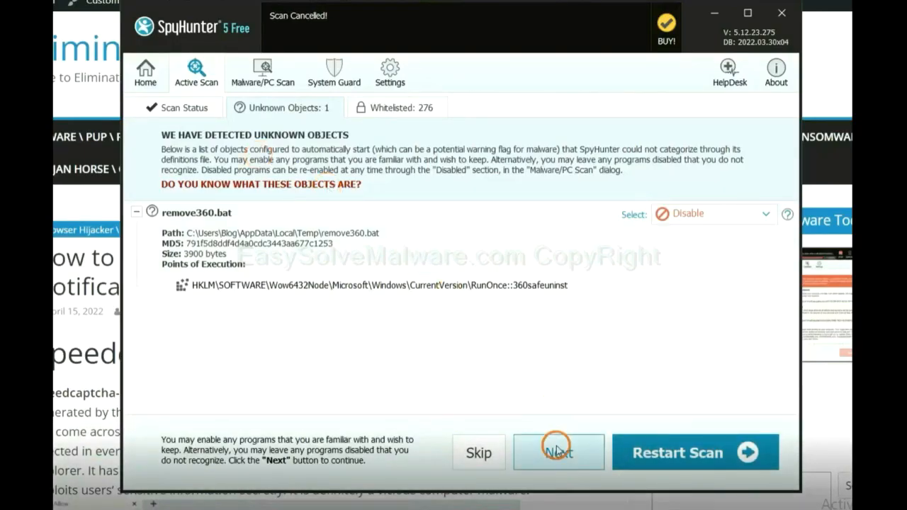
pyautogui.click(558, 452)
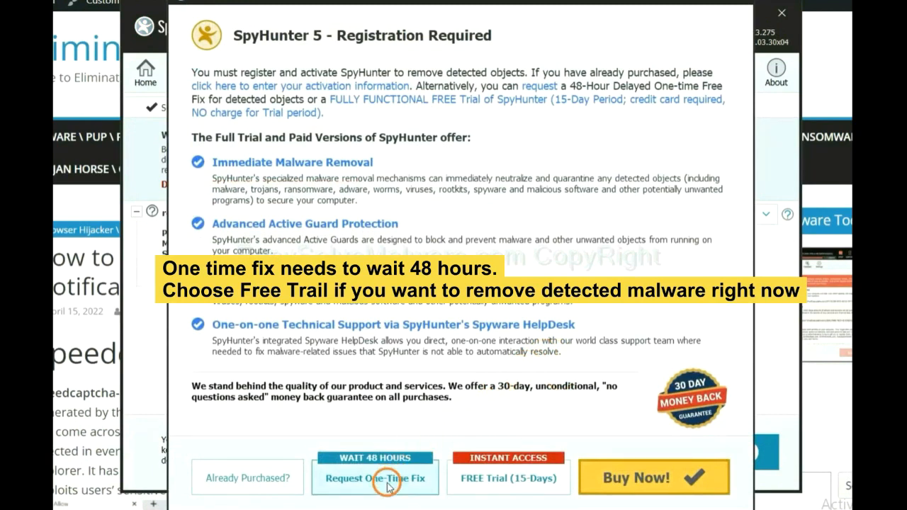
pyautogui.moveTo(498, 487)
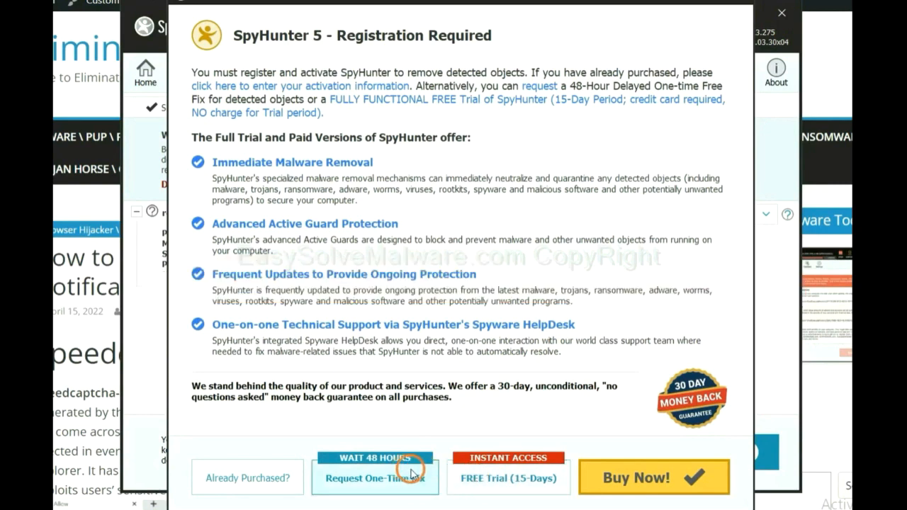
pyautogui.click(782, 13)
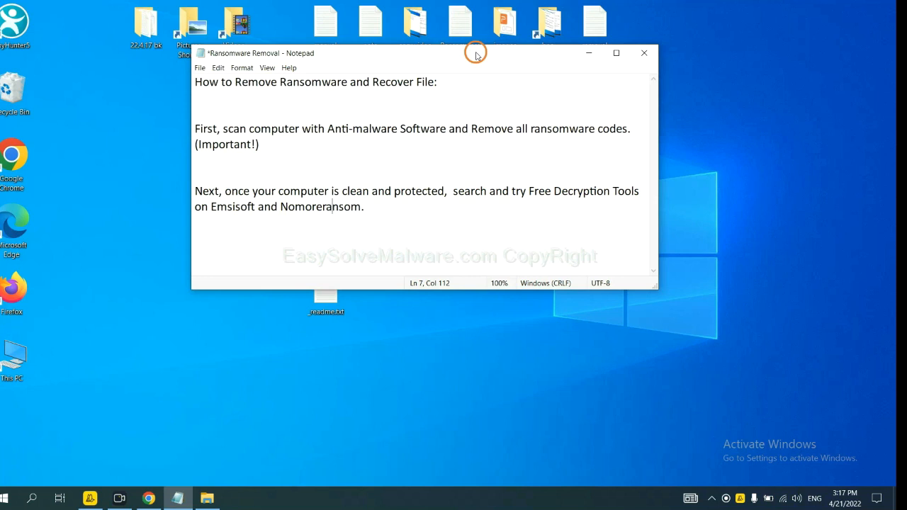
pyautogui.moveTo(228, 207)
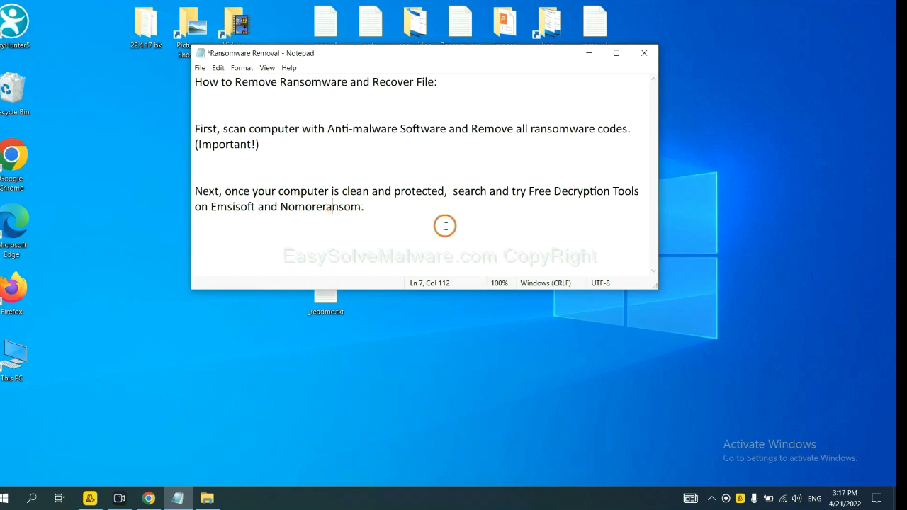
pyautogui.moveTo(352, 385)
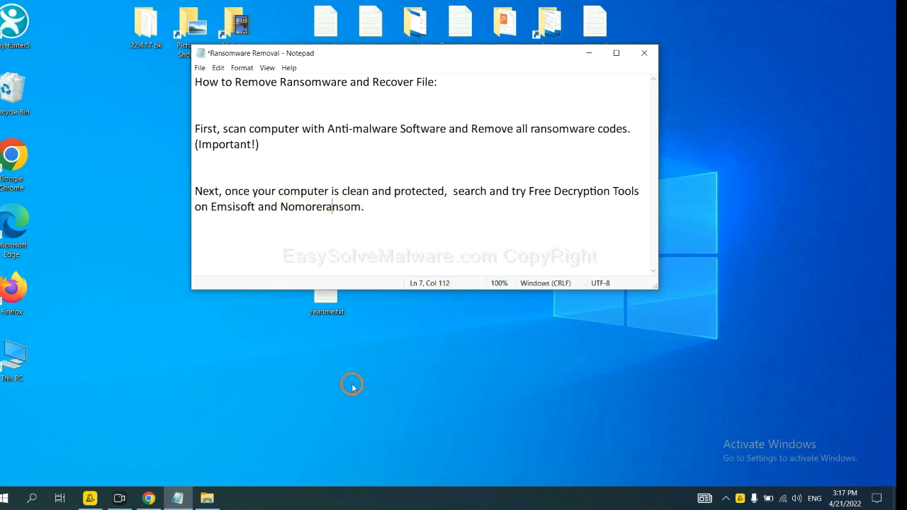
pyautogui.moveTo(248, 418)
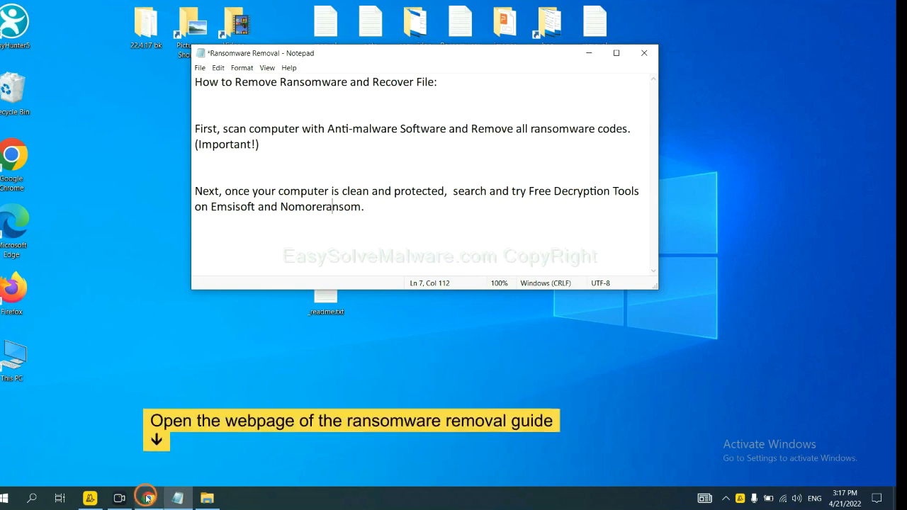
# - Bring the jhdd File Virus guide forward and scroll to Step 4 on decryption tools
pyautogui.click(149, 499)
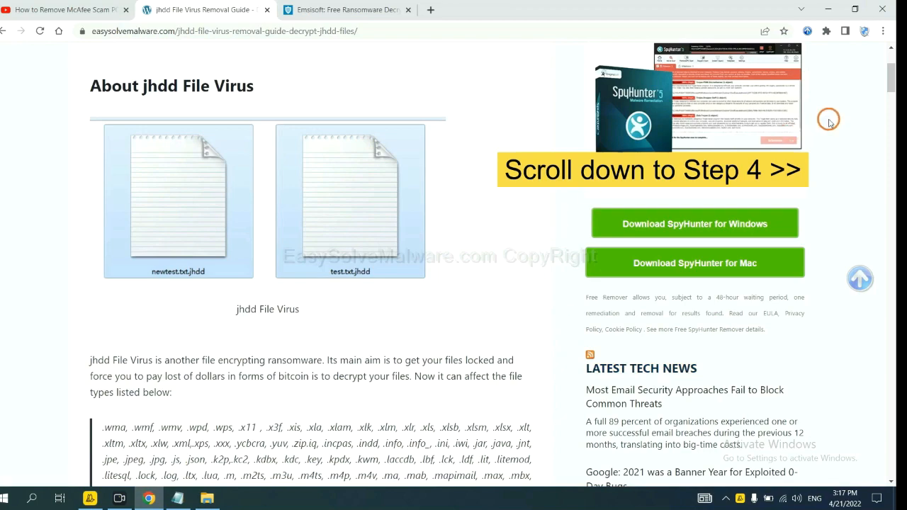
pyautogui.scroll(-3)
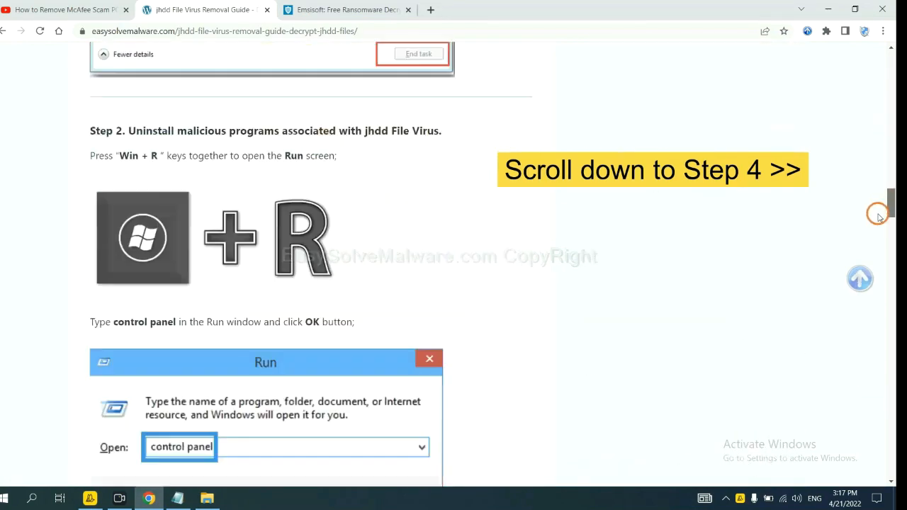
pyautogui.scroll(-3)
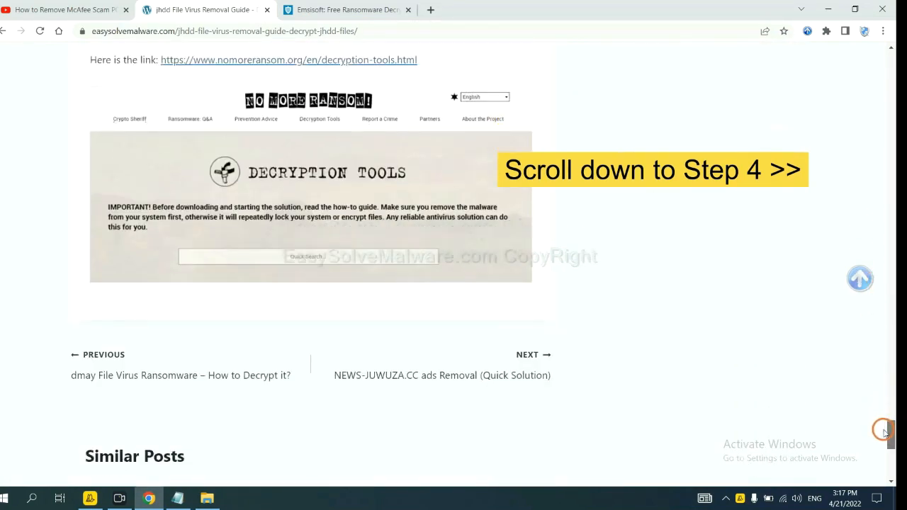
pyautogui.scroll(3)
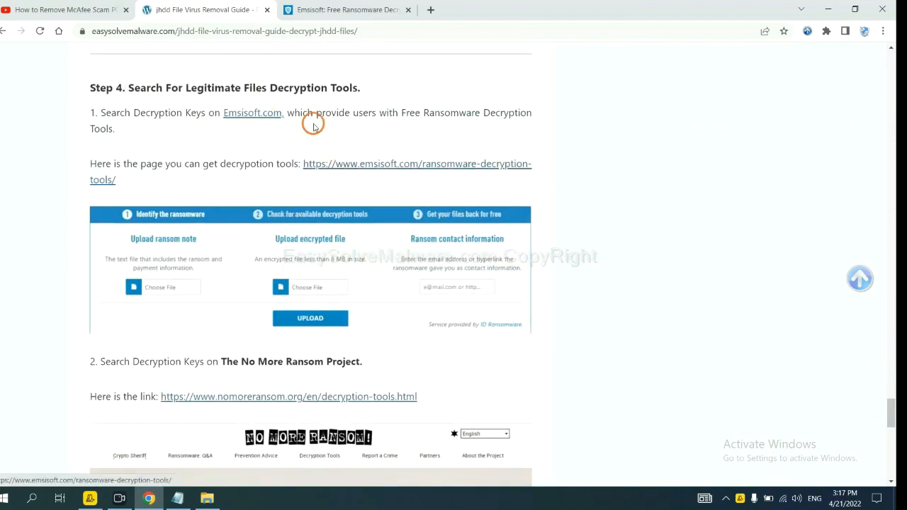
pyautogui.scroll(-3)
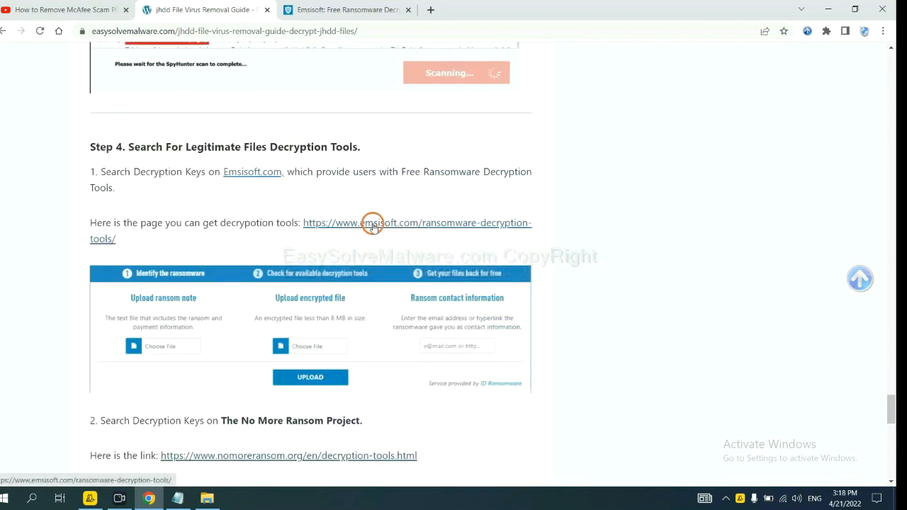
pyautogui.click(374, 222)
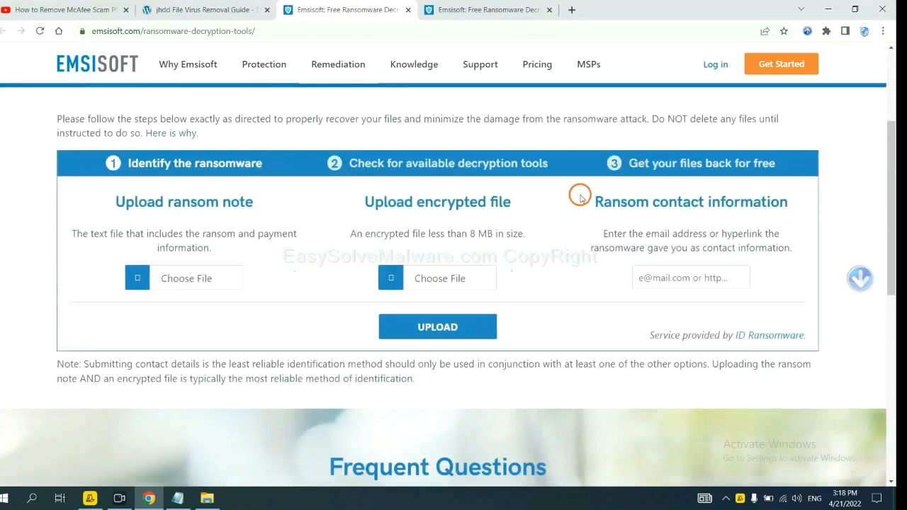
pyautogui.moveTo(280, 269)
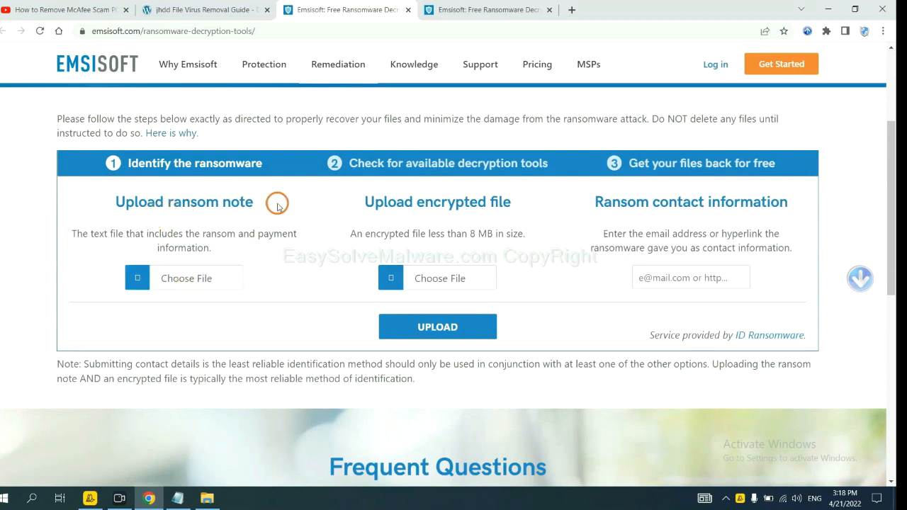
pyautogui.moveTo(448, 275)
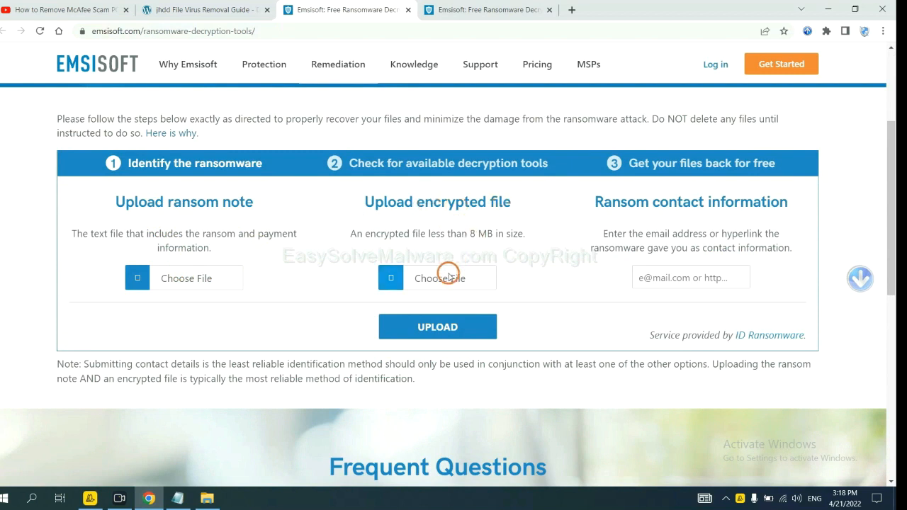
pyautogui.moveTo(639, 196)
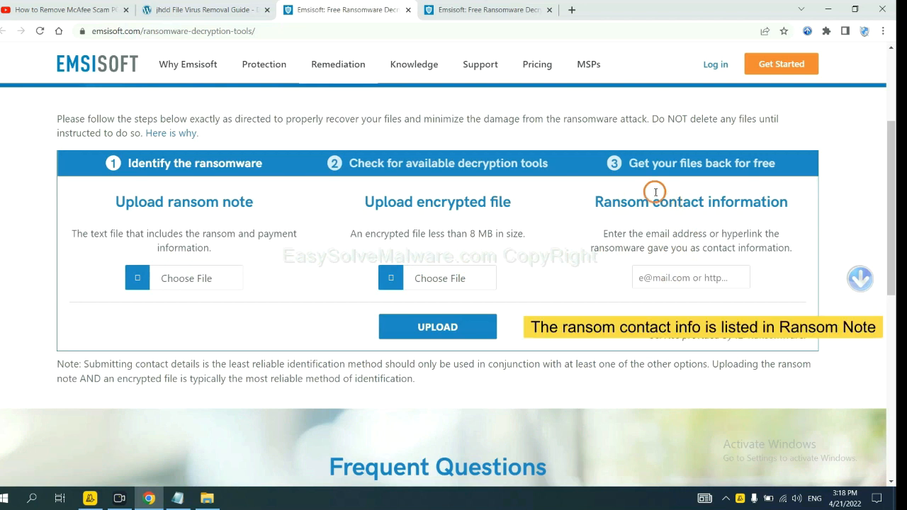
pyautogui.moveTo(453, 357)
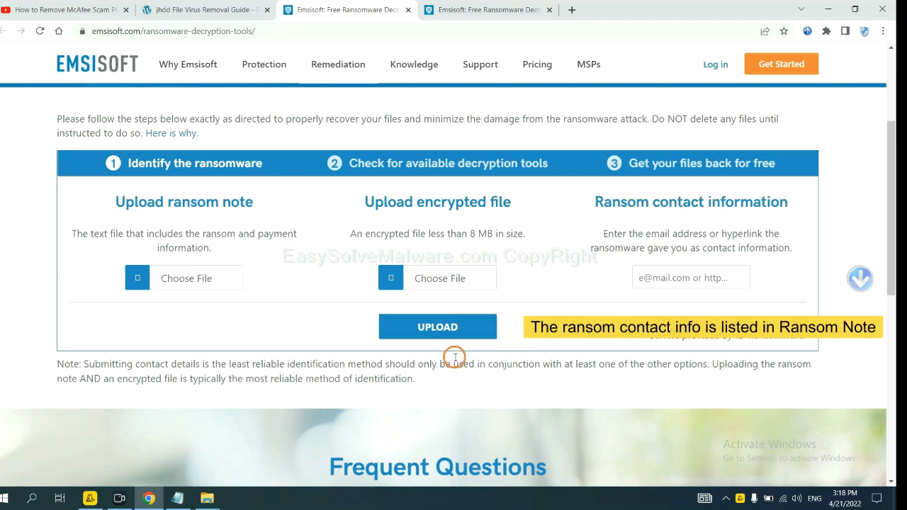
pyautogui.moveTo(725, 267)
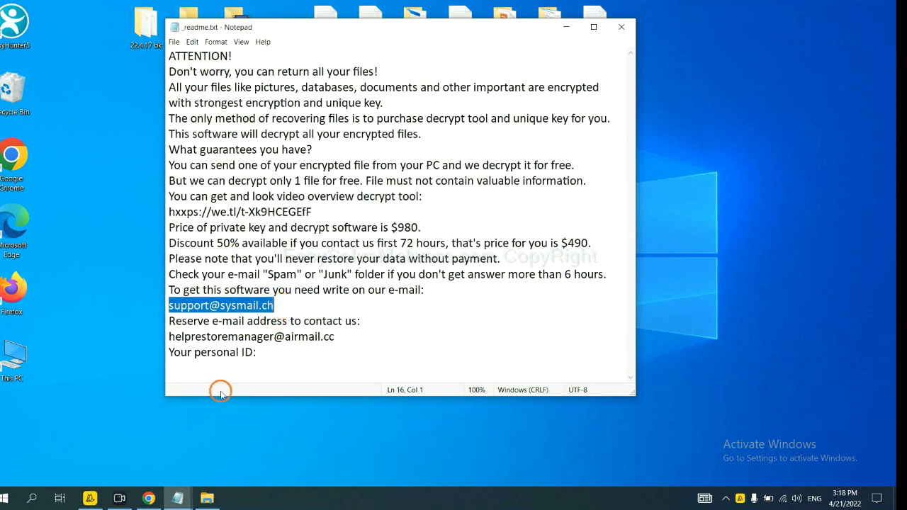
pyautogui.click(147, 499)
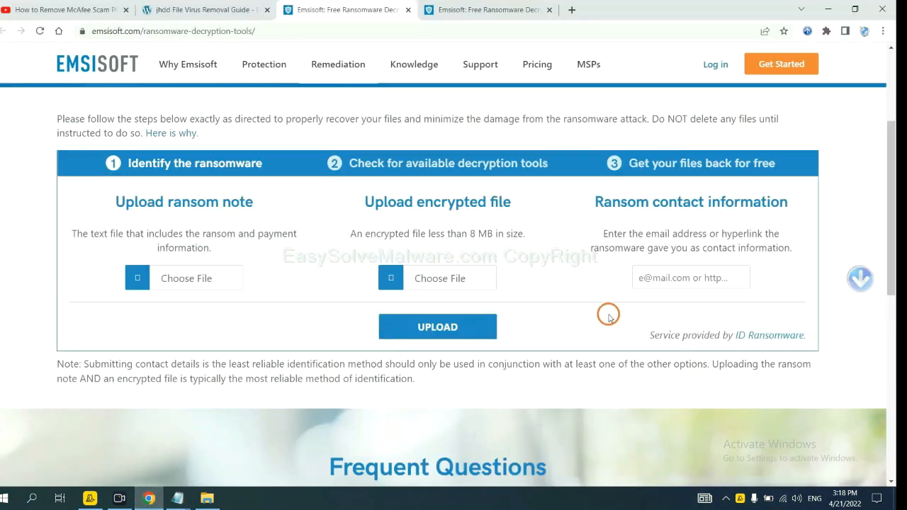
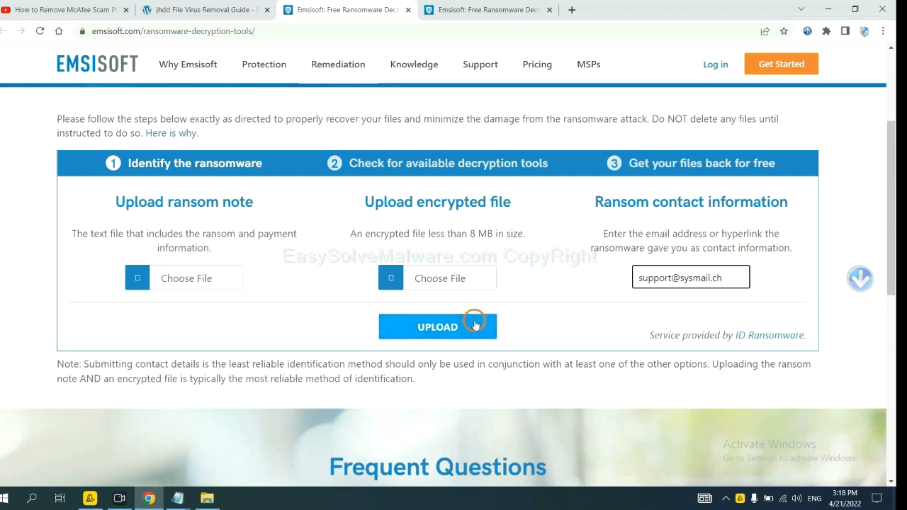
pyautogui.click(437, 326)
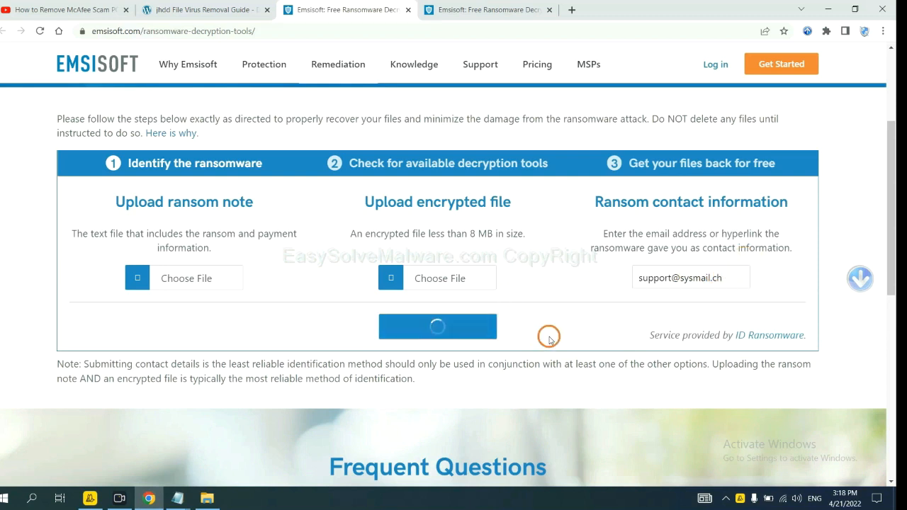
pyautogui.click(436, 325)
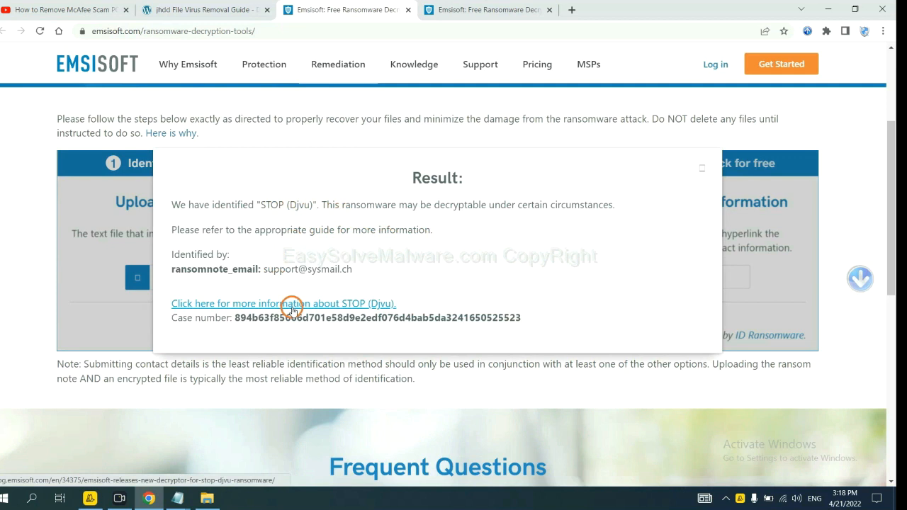
# - Open the STOP (Djvu) info link and scroll through Emsisoft's blog post
pyautogui.click(284, 303)
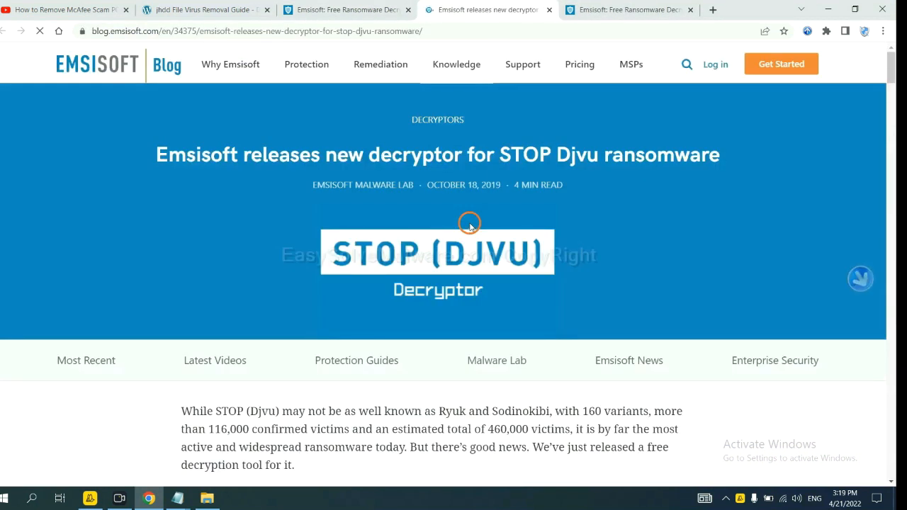
pyautogui.scroll(-3)
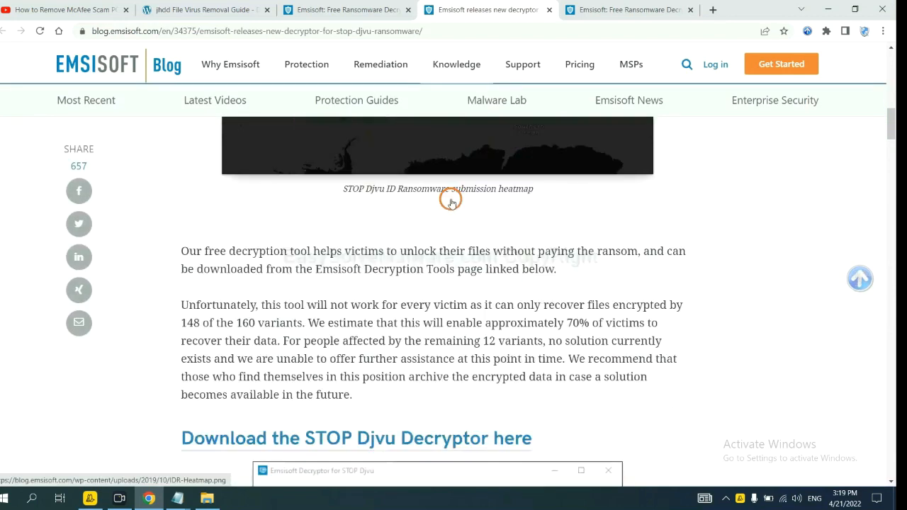
pyautogui.scroll(-3)
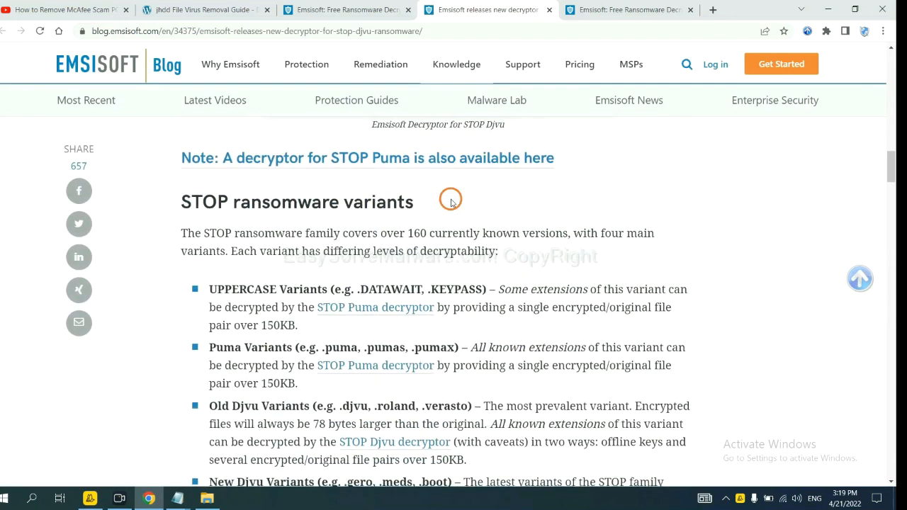
pyautogui.scroll(-3)
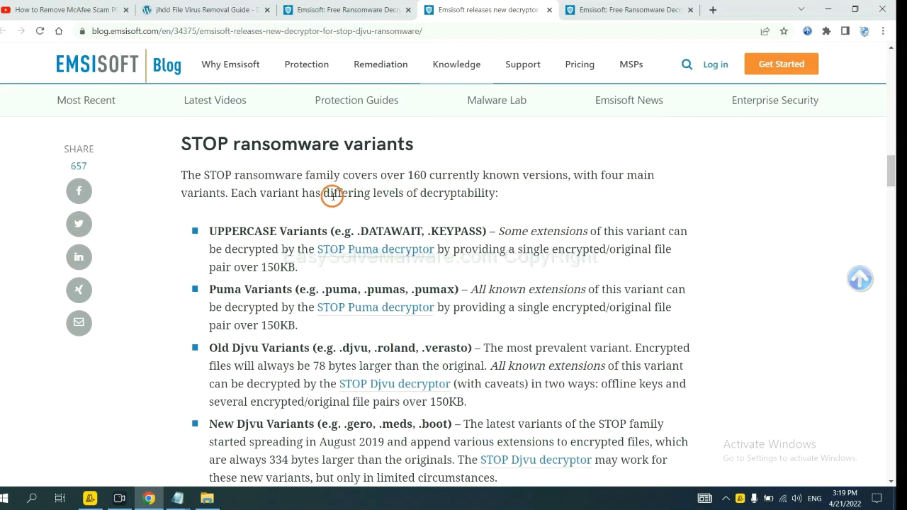
pyautogui.scroll(-3)
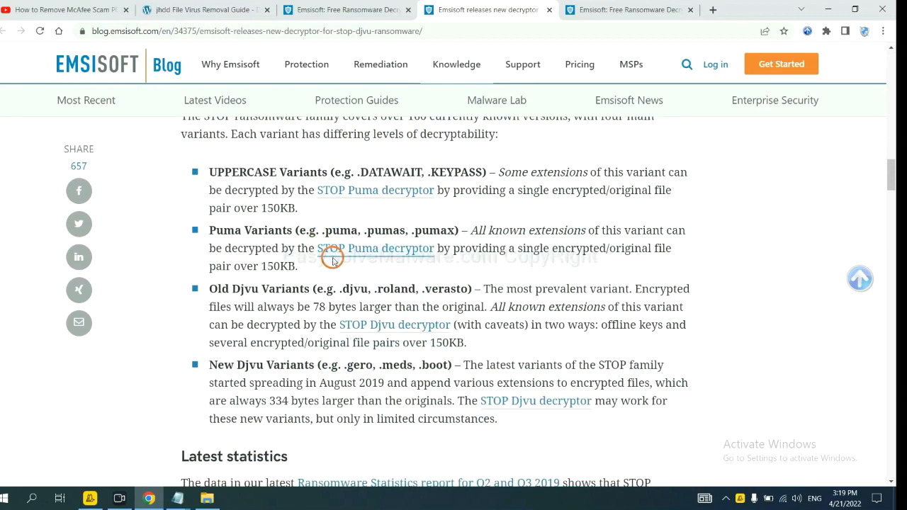
pyautogui.scroll(-3)
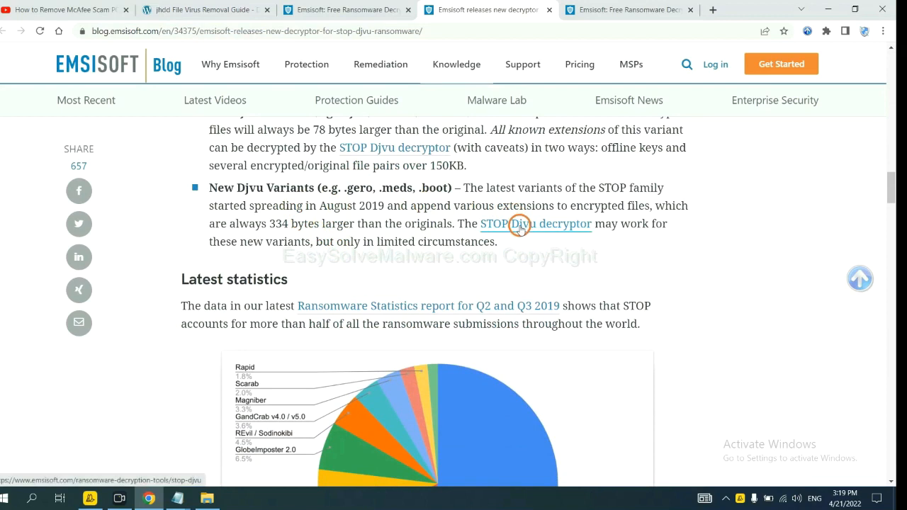
# - Reach the STOP Djvu decryptor page and start the Emsisoft Decryptor download
pyautogui.click(536, 223)
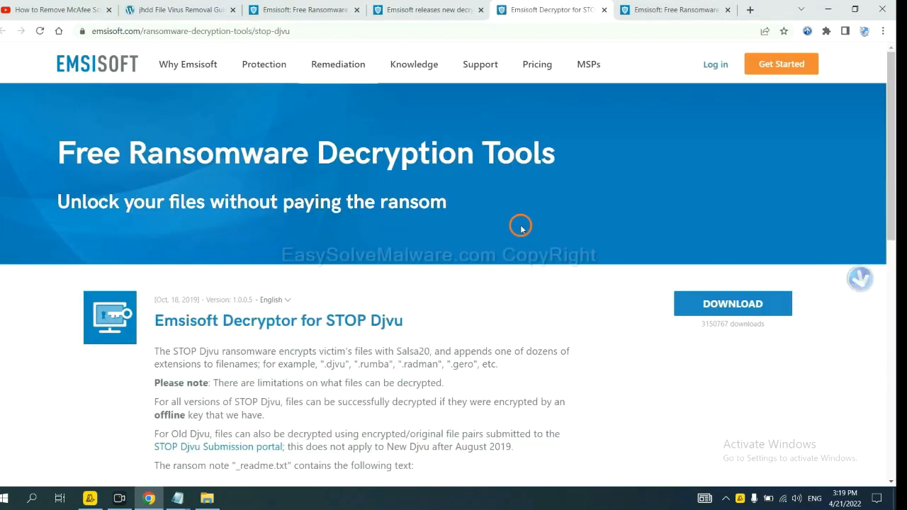
pyautogui.scroll(-3)
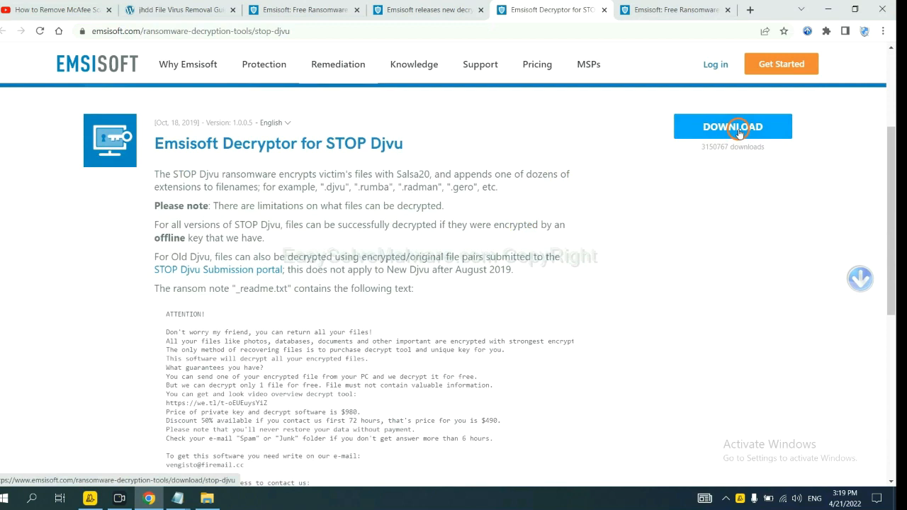
pyautogui.click(178, 9)
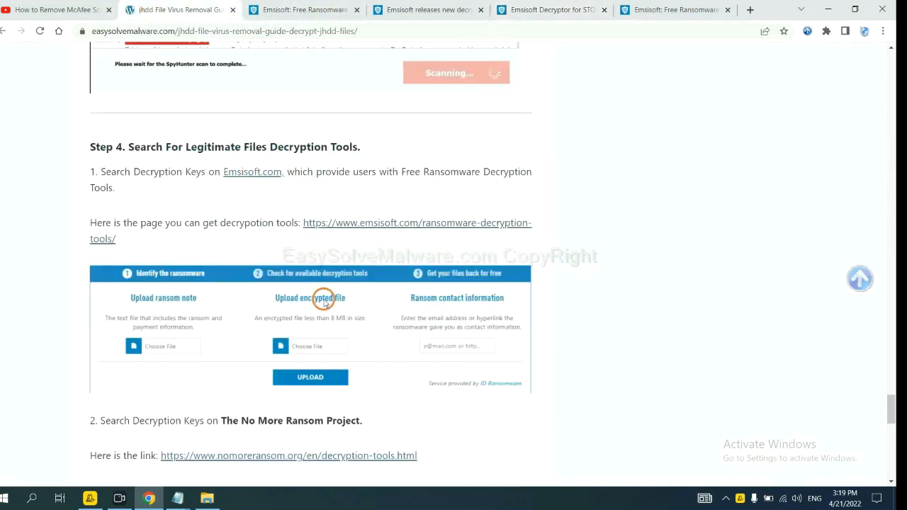
# - Search No More Ransom's decryption tools for 'djv' and expand the djvu Ransom entry
pyautogui.click(289, 456)
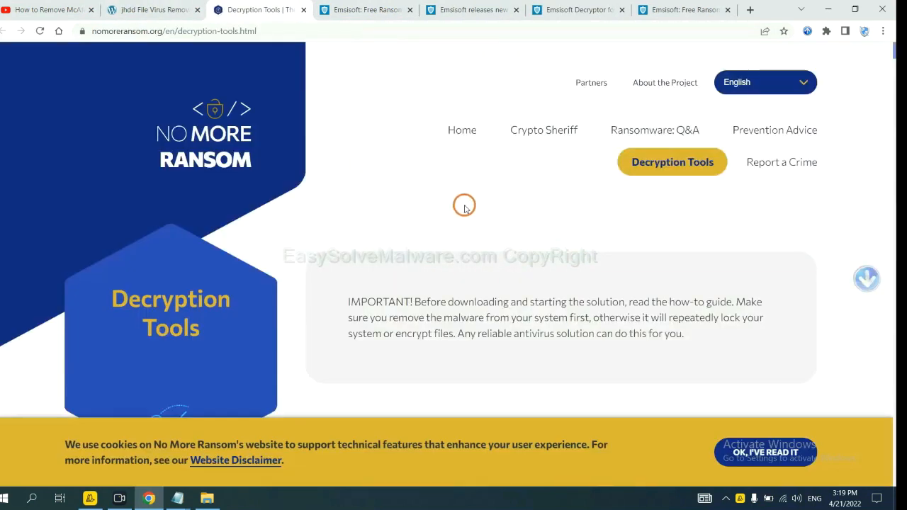
pyautogui.scroll(-3)
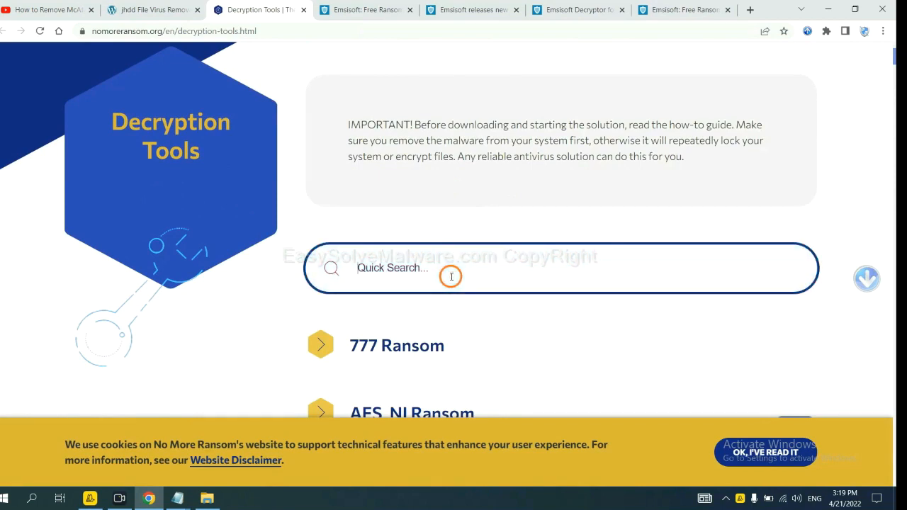
pyautogui.write('djvu')
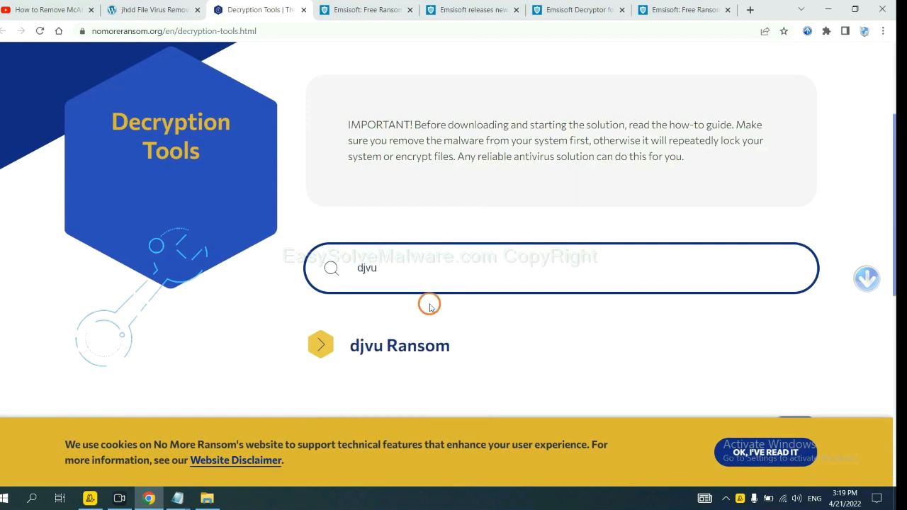
pyautogui.scroll(-3)
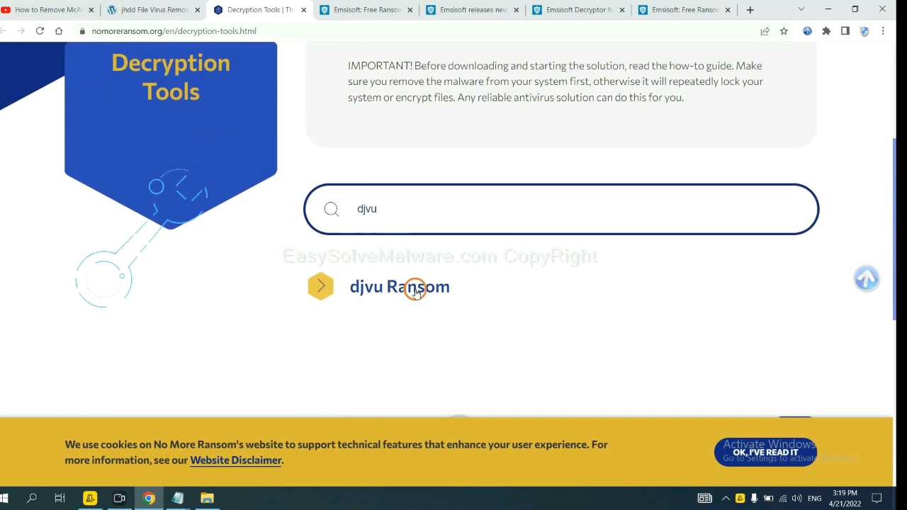
pyautogui.click(399, 286)
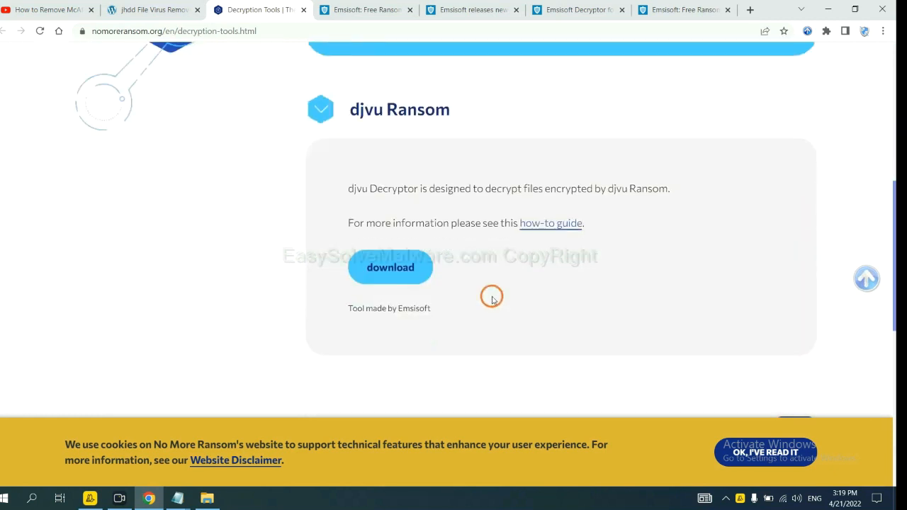
pyautogui.moveTo(399, 267)
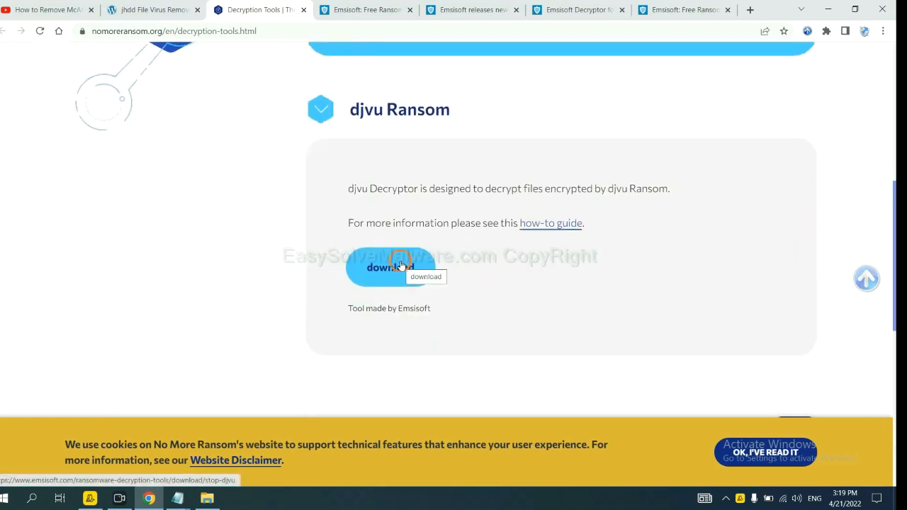